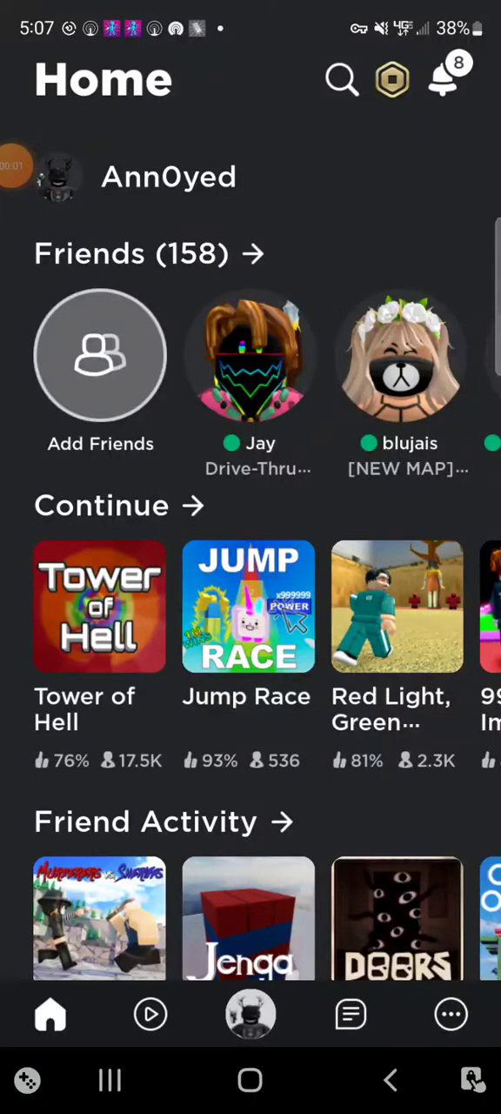
- Swipe through the Home games row toward Flee the Facility before launching it
scroll("left", 3)
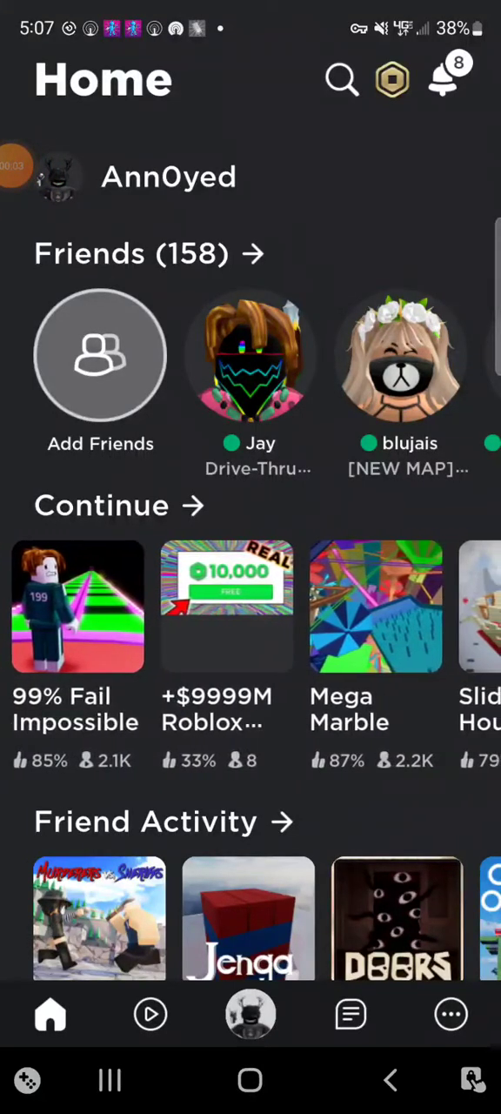
scroll("left", 3)
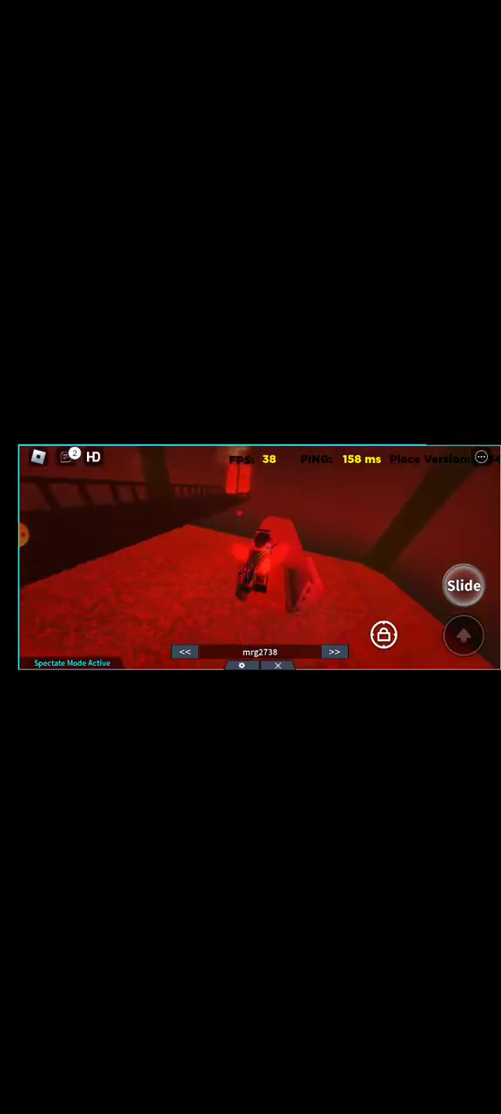
- Leave spectate mode so the view returns to your own avatar by the PLAY wall
left_click(334, 651)
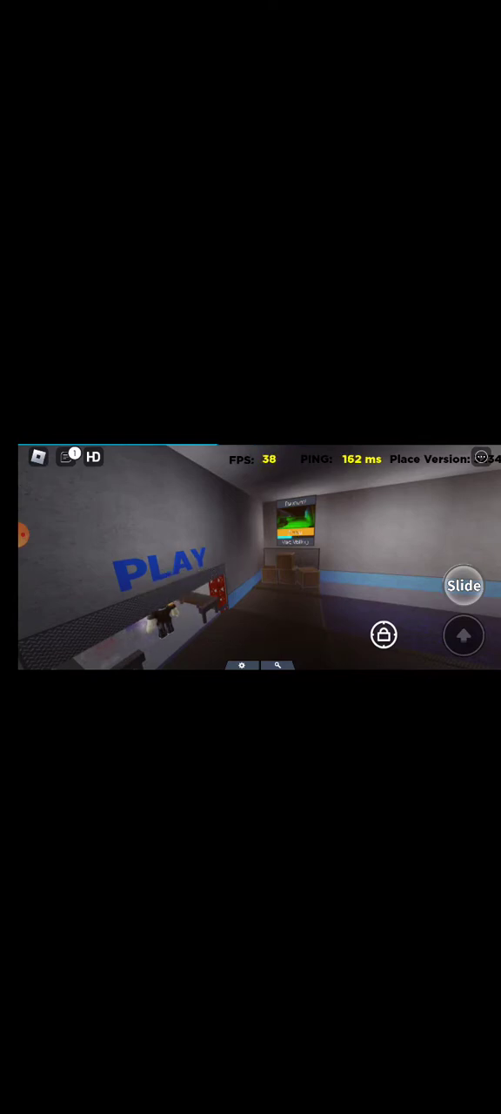
- Enable spectate mode again from the lobby while queued for the next round
left_click(67, 456)
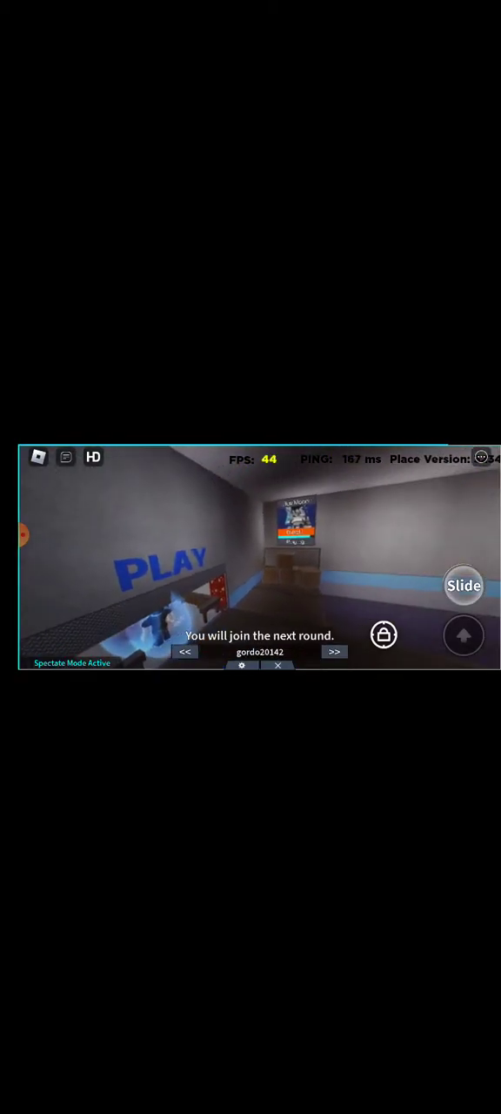
- Switch the spectated player twice, landing back on the lobby view with spectate still active
left_click(334, 651)
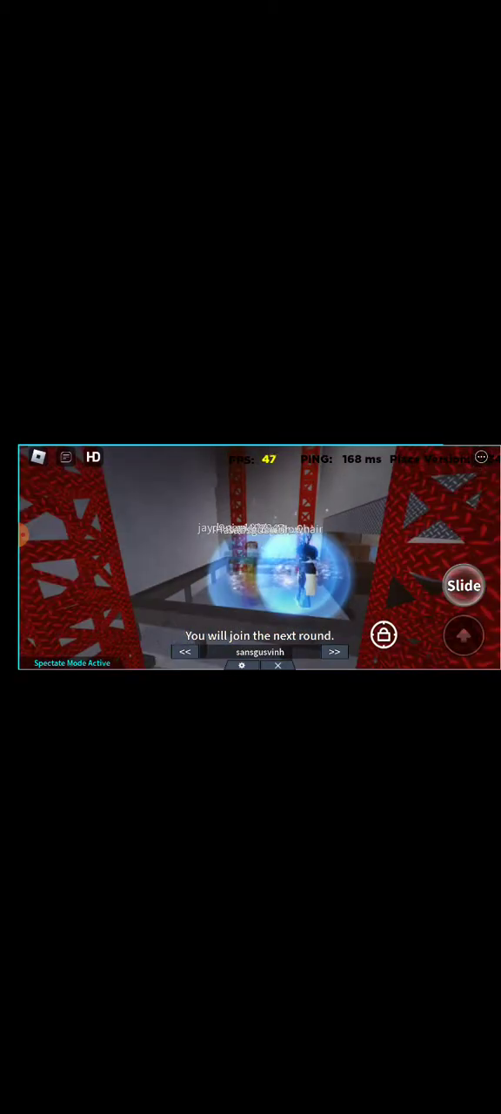
left_click(335, 651)
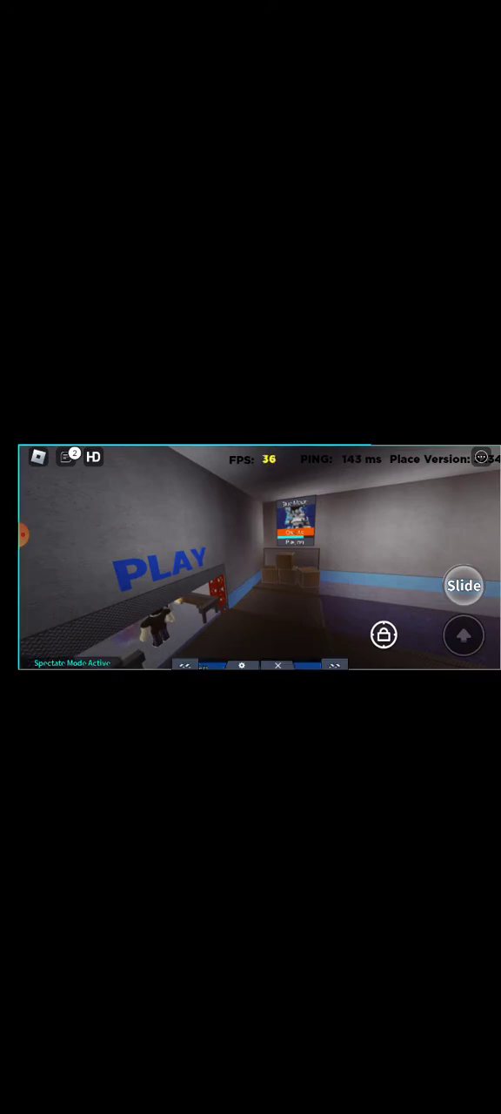
- Watch one more player, exit spectate mode, and bring up the in-game menu listing the server's players
left_click(334, 651)
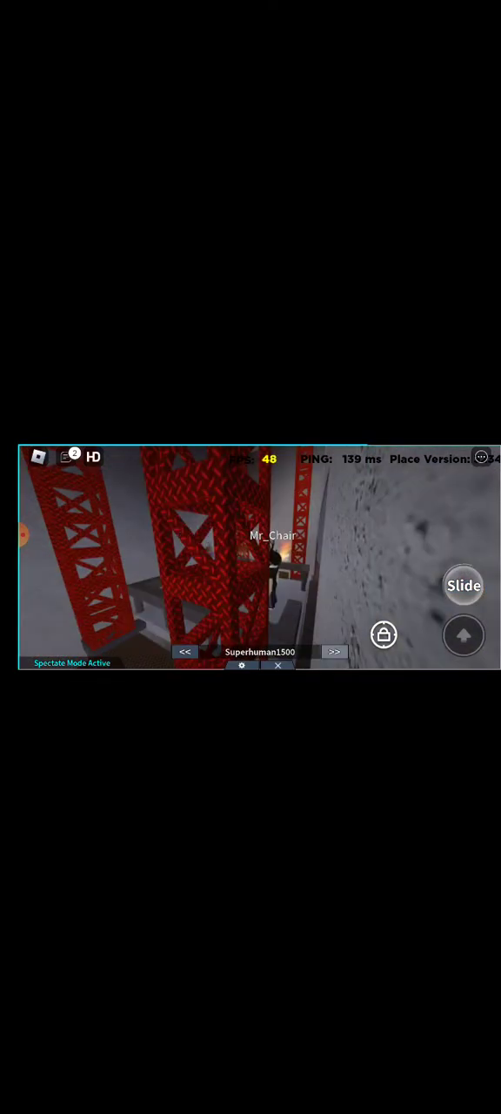
left_click(335, 651)
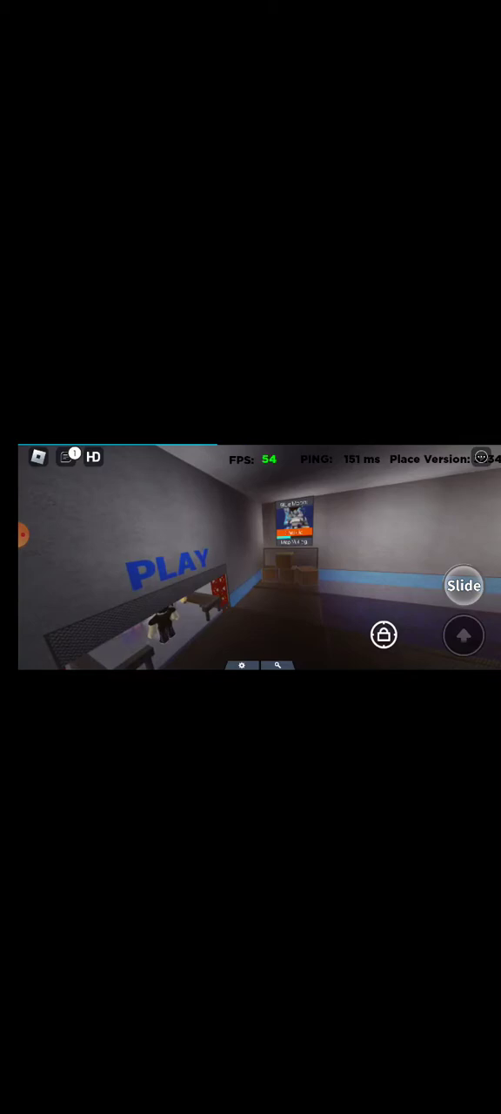
left_click(67, 456)
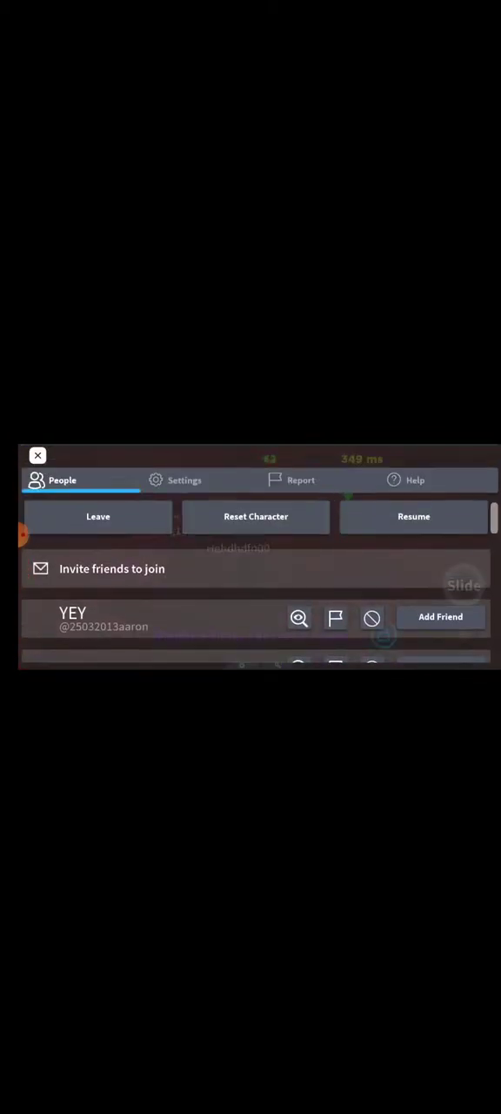
- Resume the game, closing the Roblox menu and returning to spectate mode
left_click(415, 515)
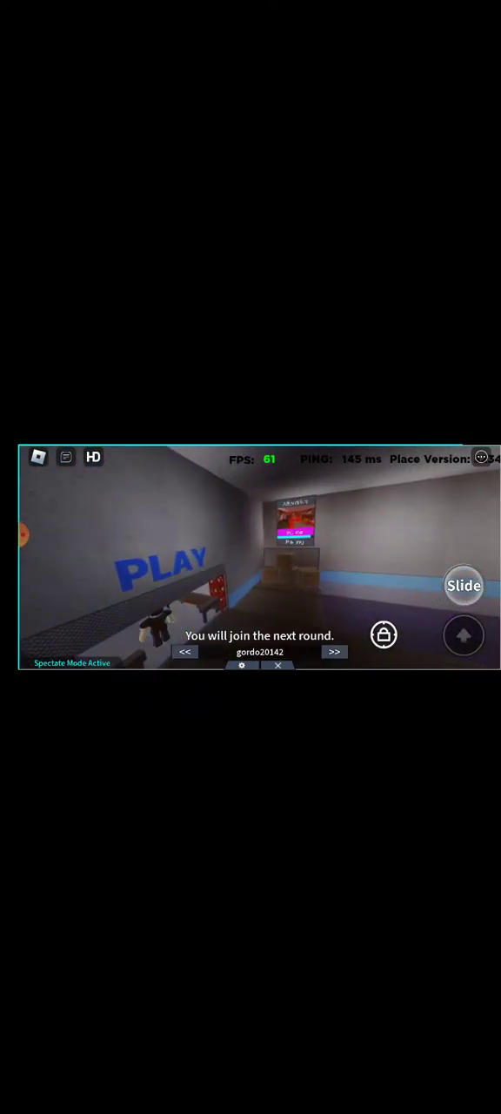
- Cycle through three spectated players in turn until the map vote list appears
left_click(334, 651)
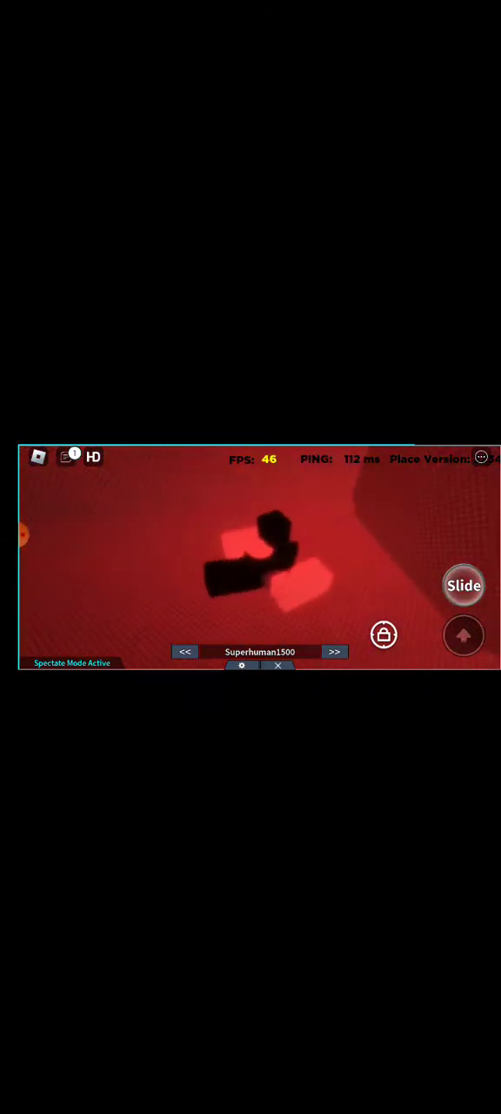
left_click(335, 651)
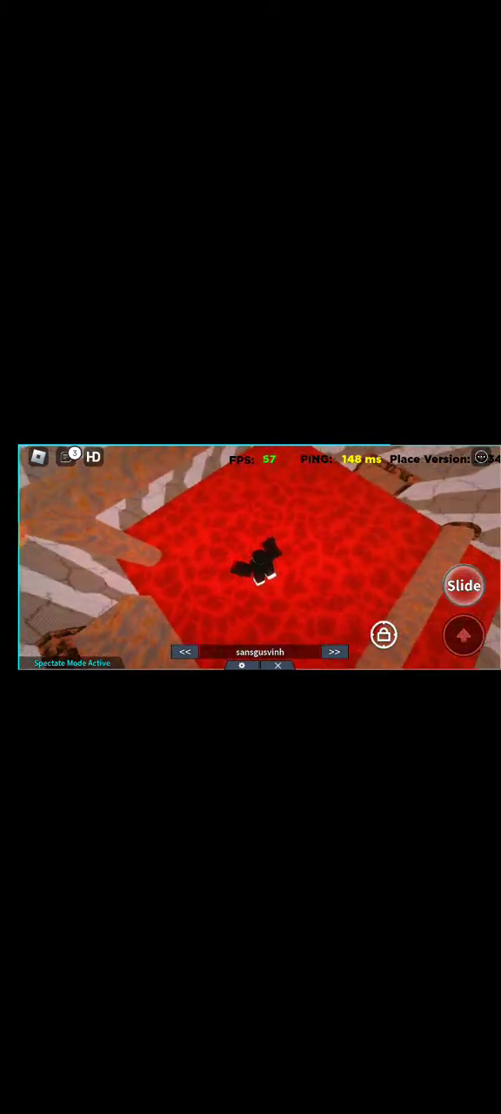
left_click(334, 651)
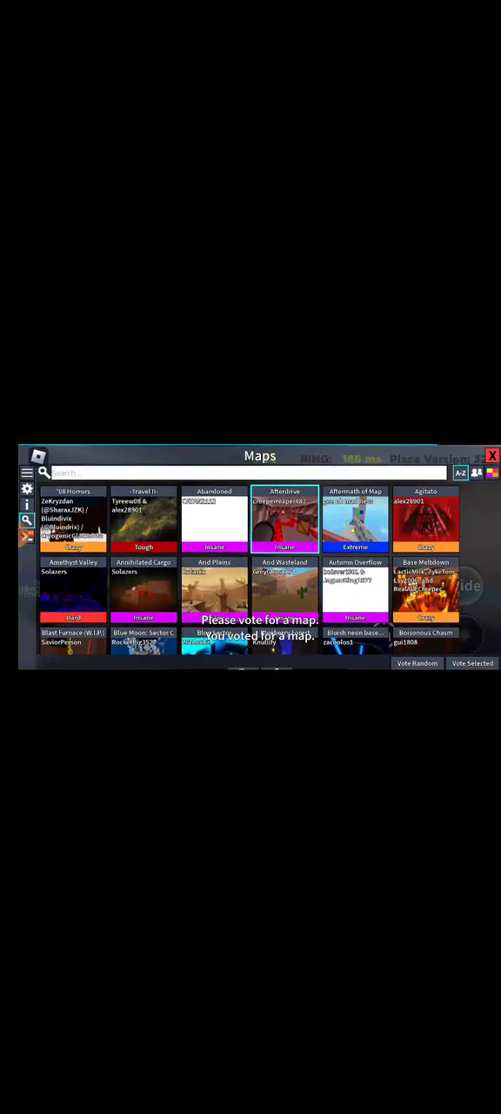
- Dismiss the Maps voting panel to show the plain lobby with your avatar by the PLAY sign
left_click(491, 456)
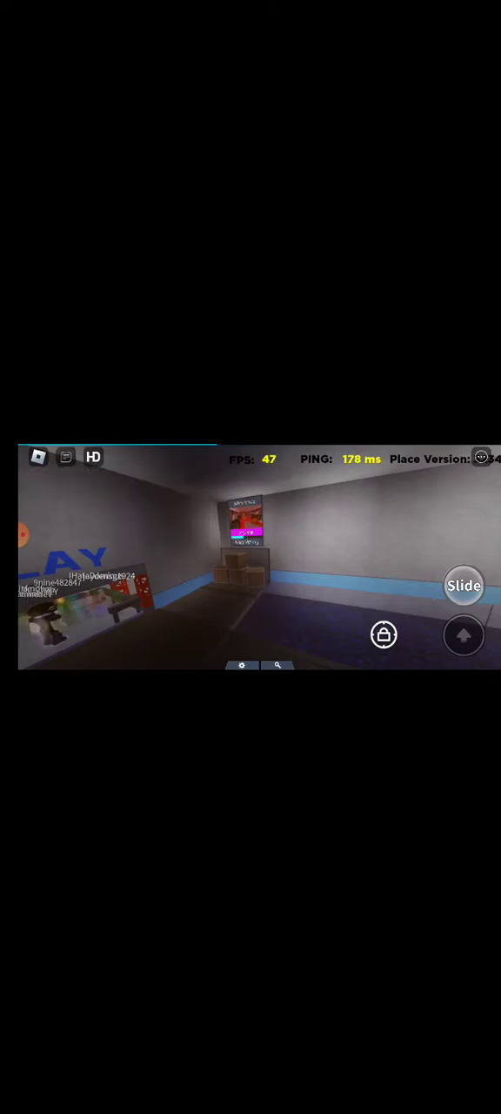
- Start spectating a player in the ongoing round, shown in a dark room
left_click(66, 457)
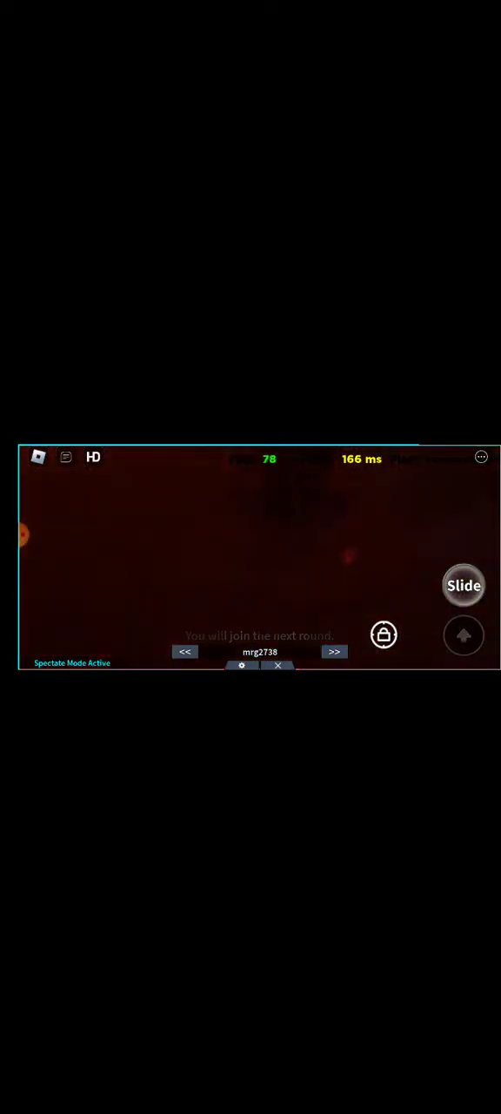
left_click(334, 651)
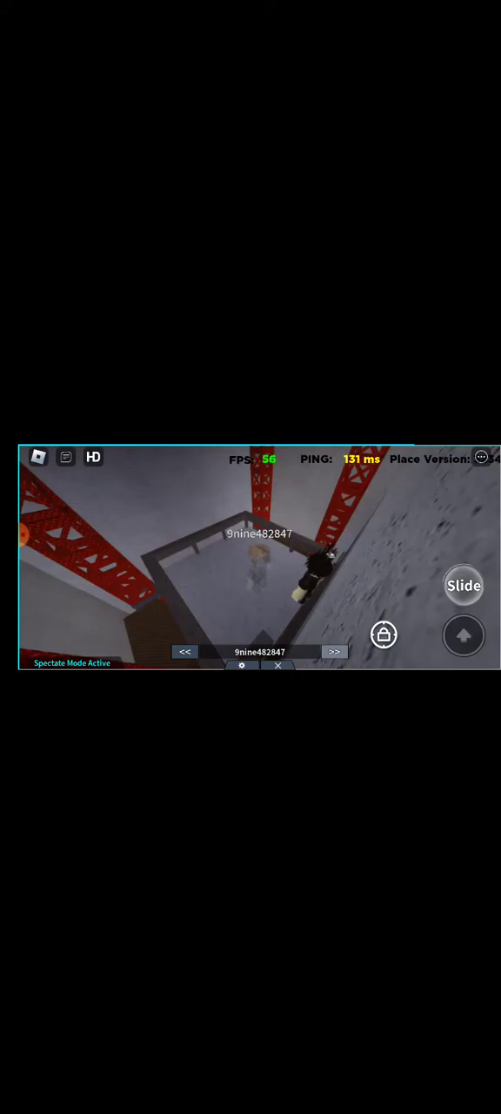
left_click(334, 651)
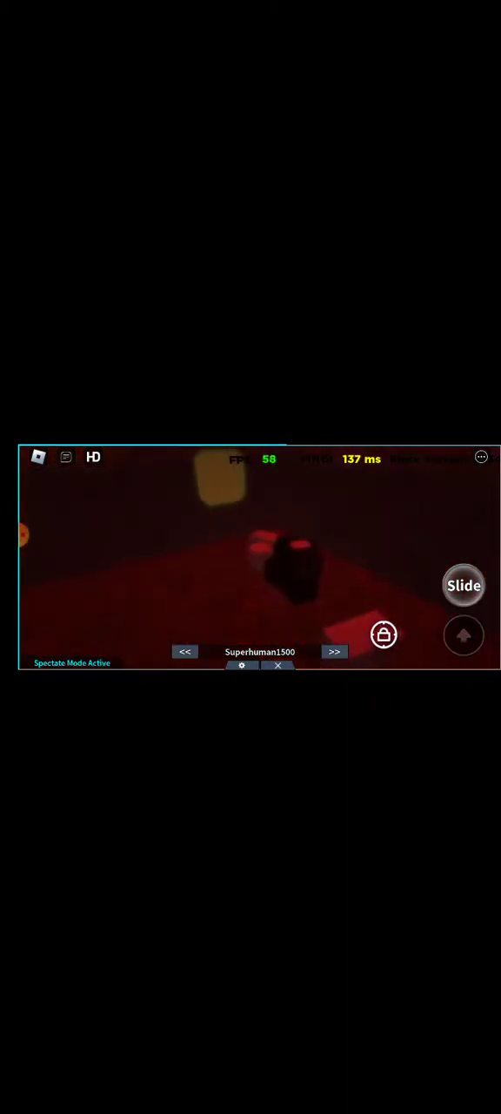
- Walk the avatar to the PLAY sign area and wait for the next round
left_click(66, 456)
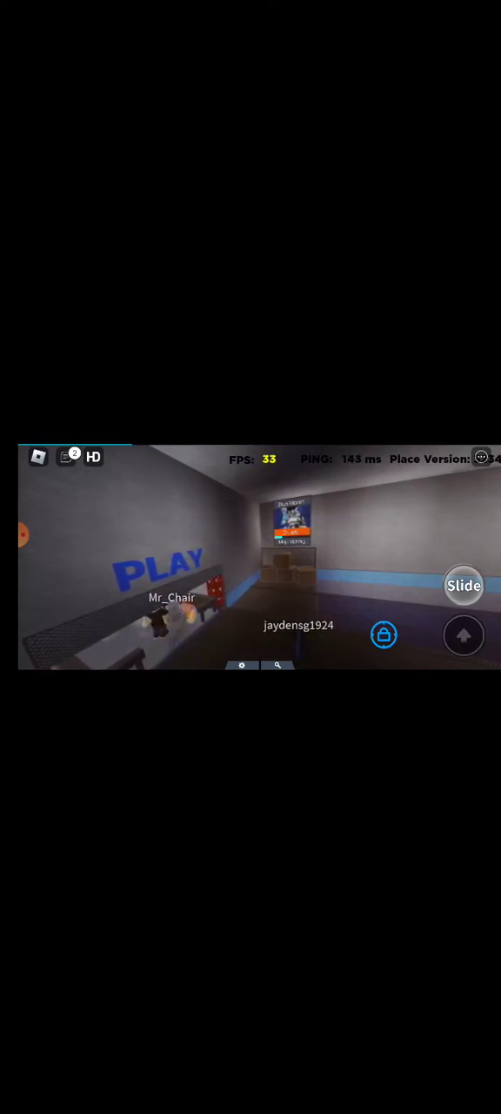
left_click(67, 456)
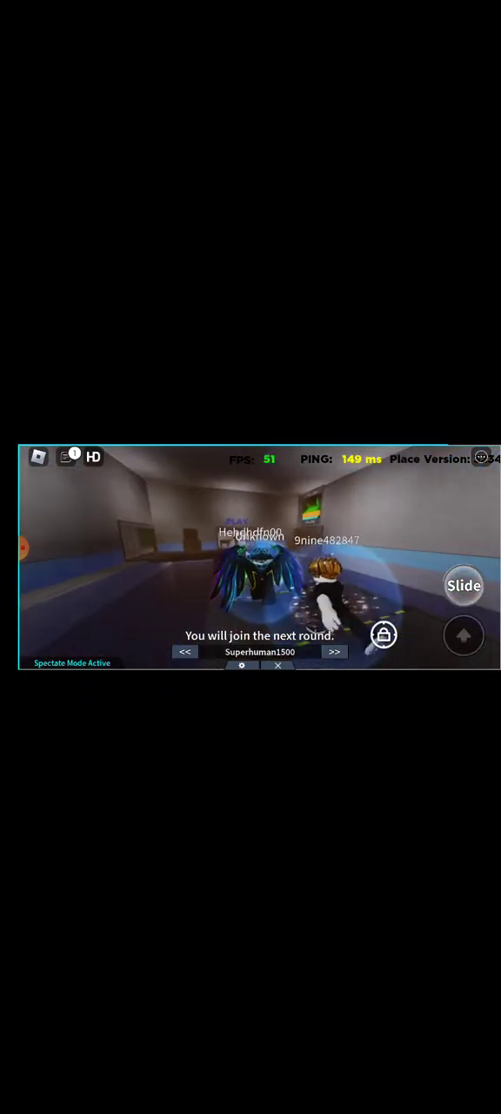
- Switch the spectator view to another player, sanguvirth, in the dim corridor
left_click(334, 651)
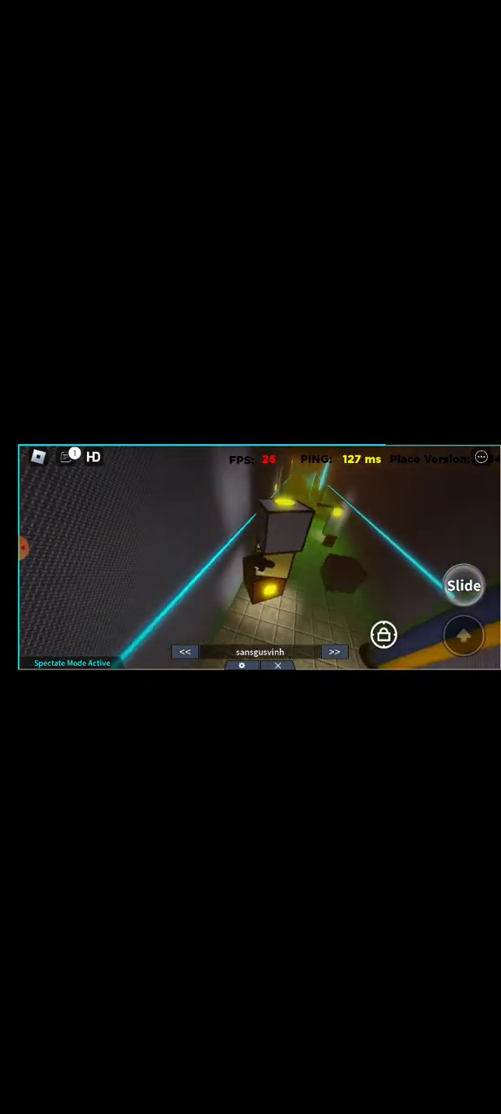
mouse_move(251, 557)
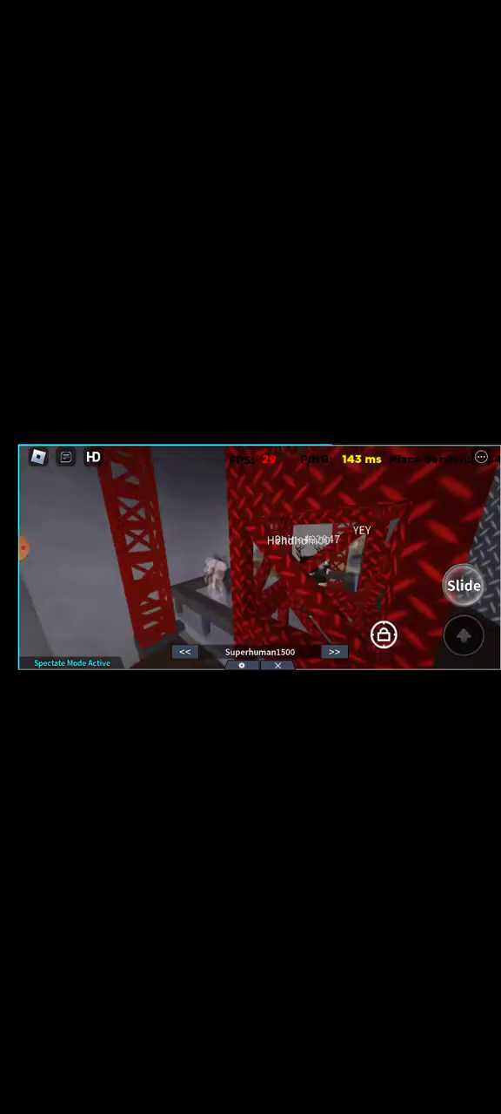
- Exit Spectate Mode and return to the lobby near the CREDITS sign
left_click(334, 651)
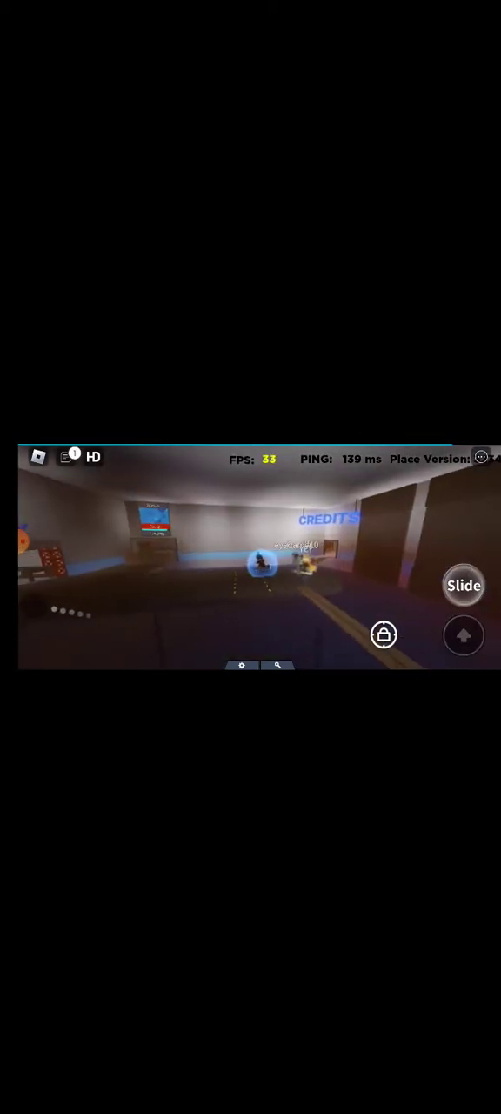
- Swim through the pool, return to the PLAY sign and show recent chat messages
left_click(463, 585)
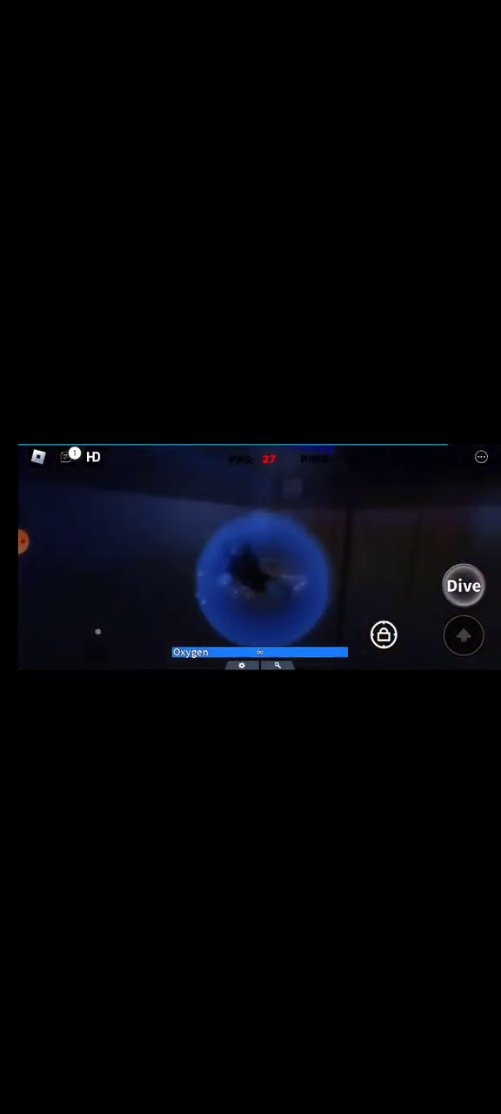
left_click(463, 585)
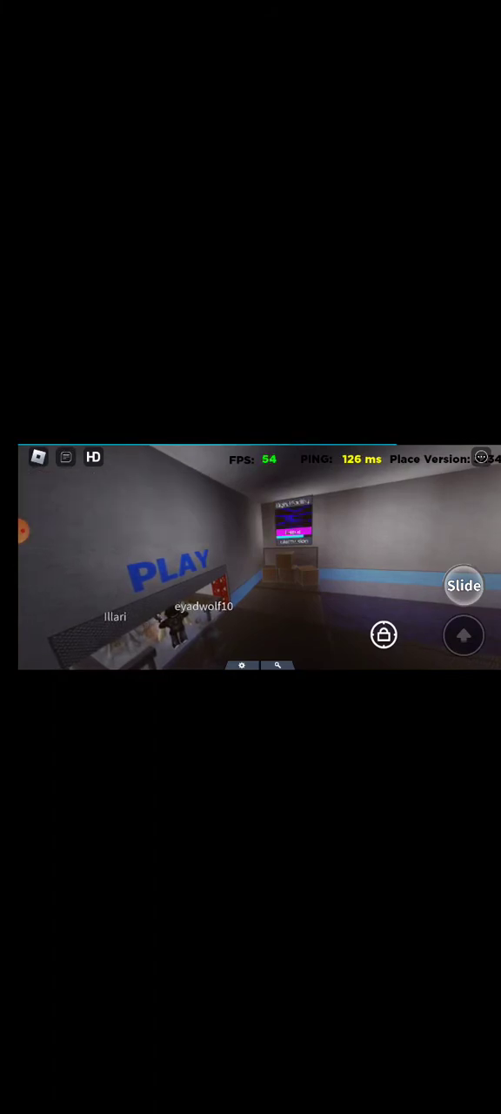
left_click(66, 456)
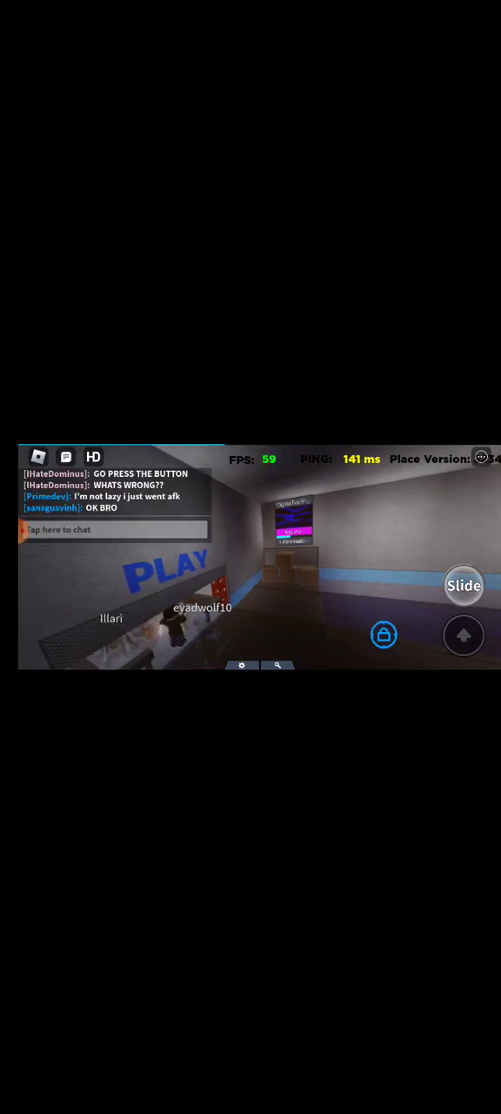